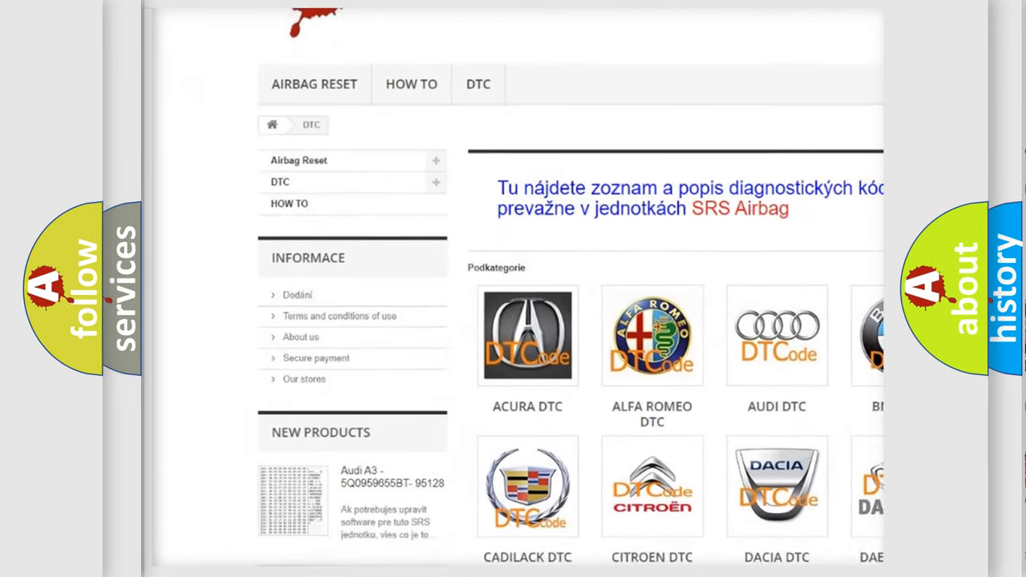
pyautogui.scroll(-3)
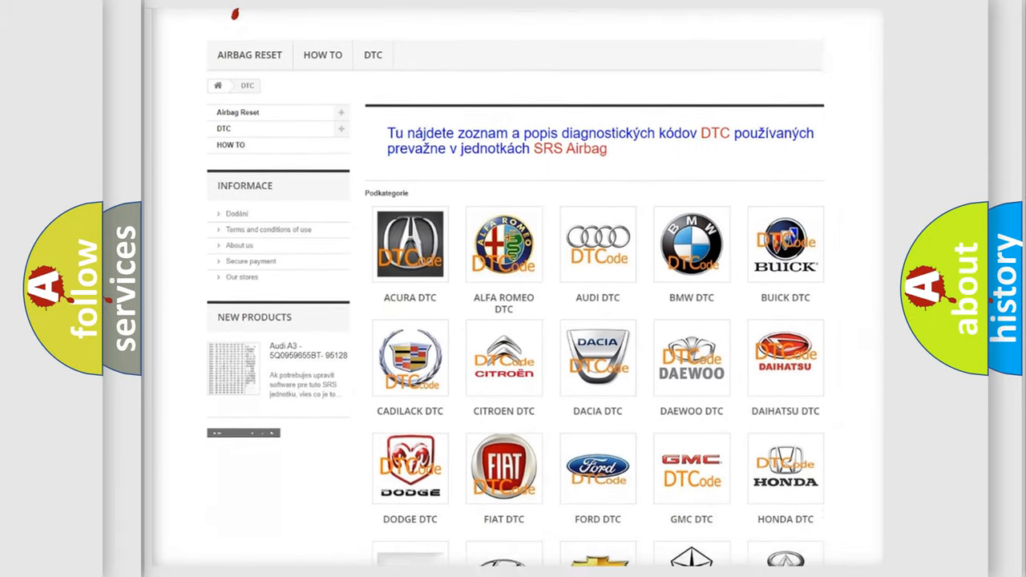
pyautogui.scroll(-3)
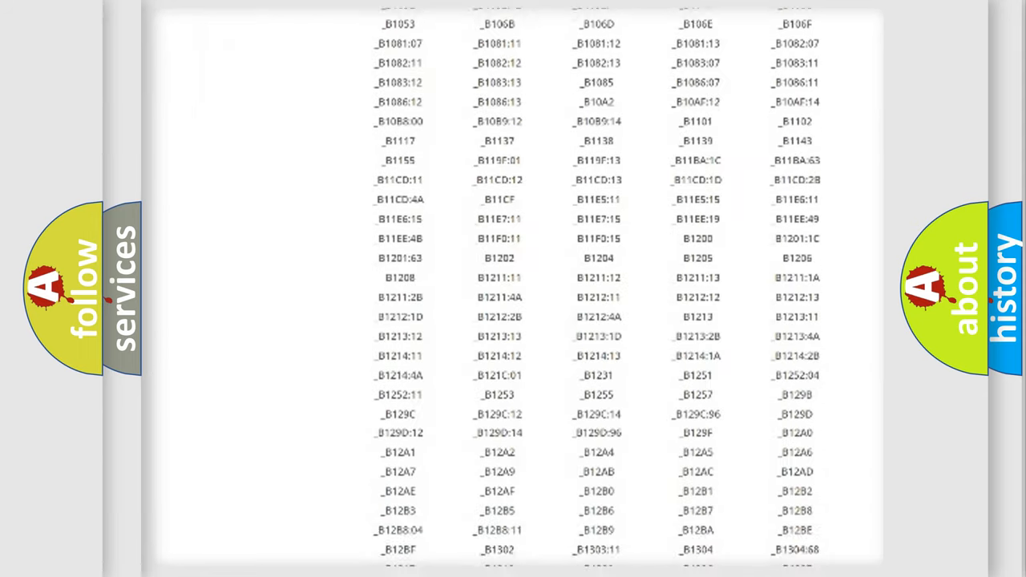
pyautogui.scroll(-3)
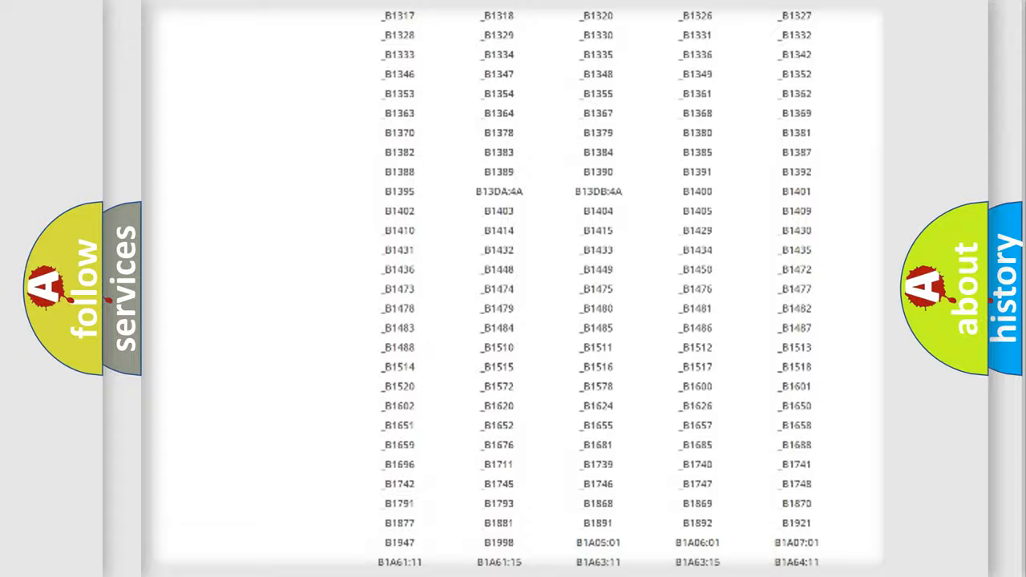
pyautogui.scroll(3)
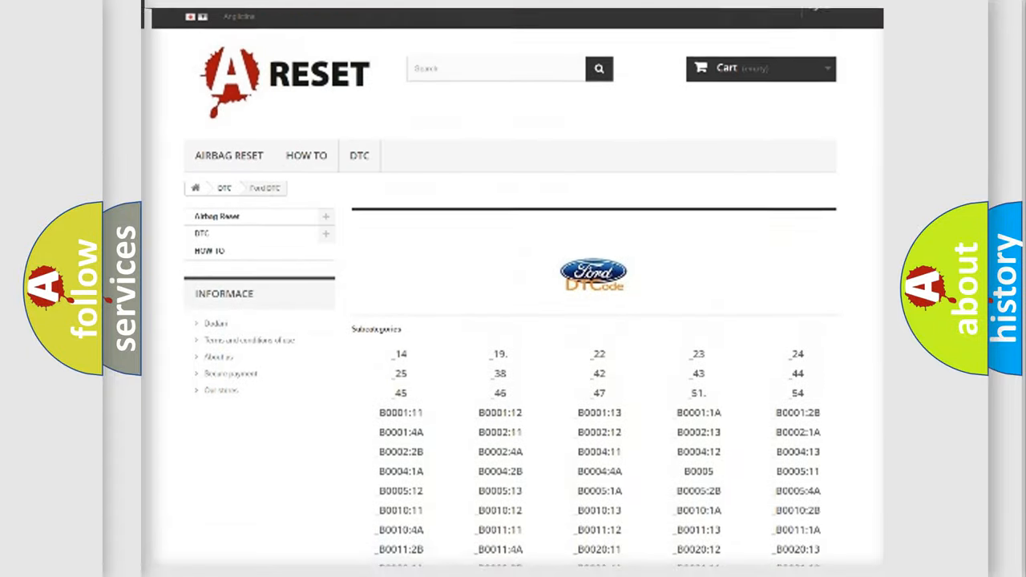